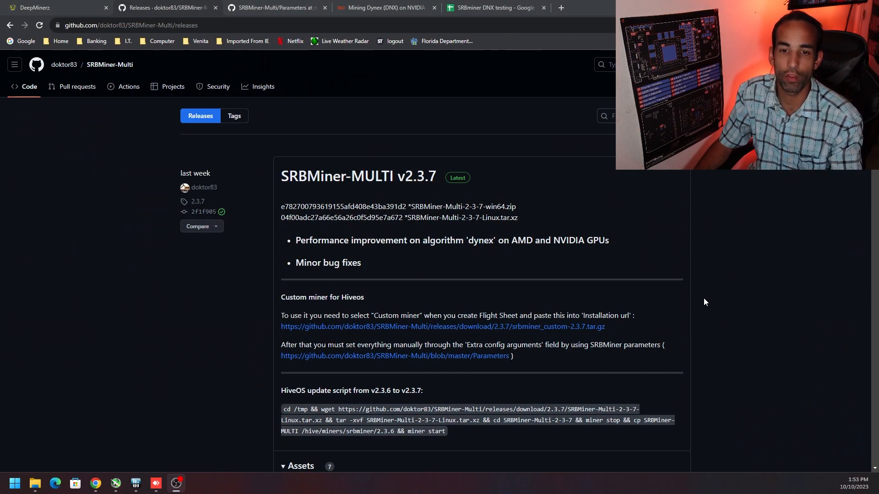
mouse_move(701, 304)
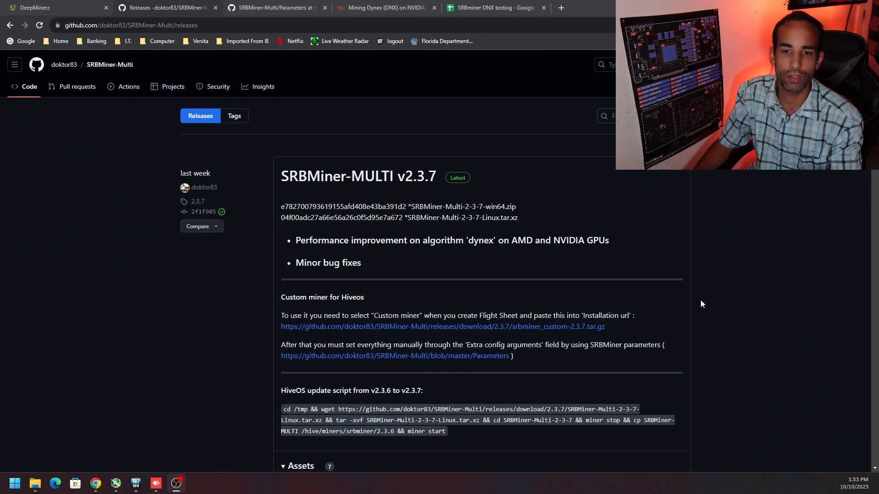
Step: Scroll down the Releases page past v2.3.6 and v2.3.5 to the v2.3.4 notes
scroll("down", 3)
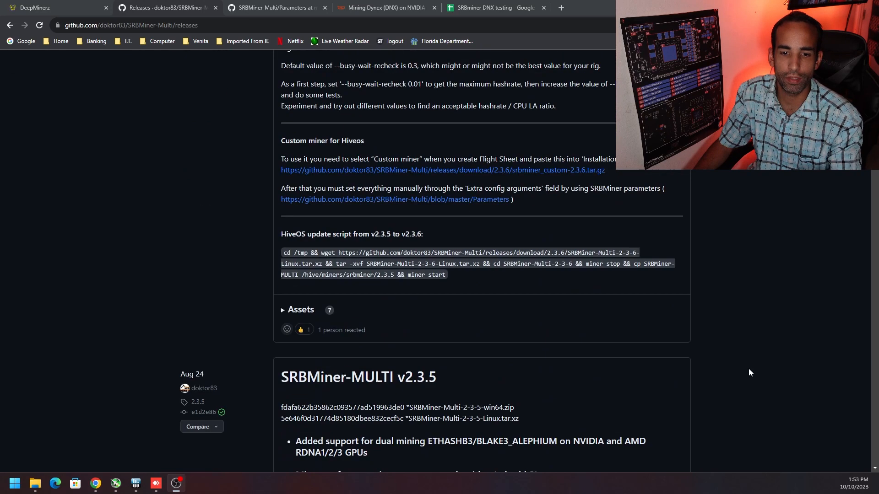
scroll("down", 3)
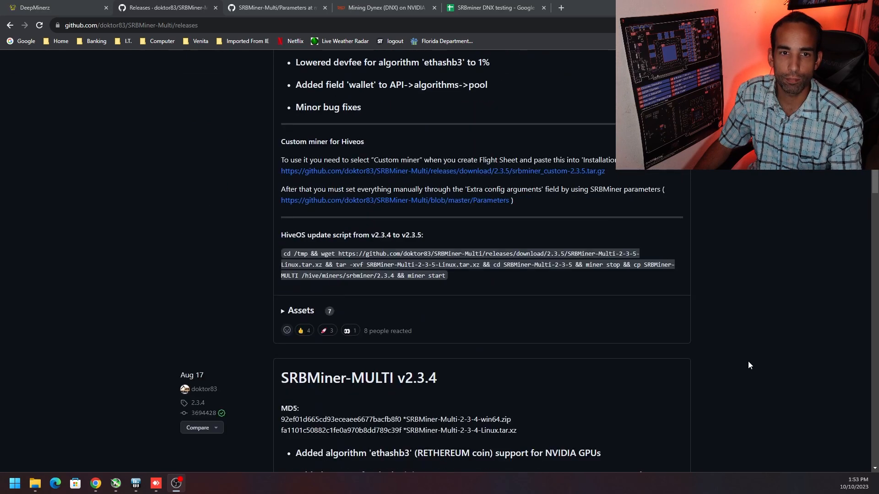
Step: Return to the SRBminer DNX testing workbook, glance at the 7900 XTX sheet, then show RTX 3080
left_click(496, 8)
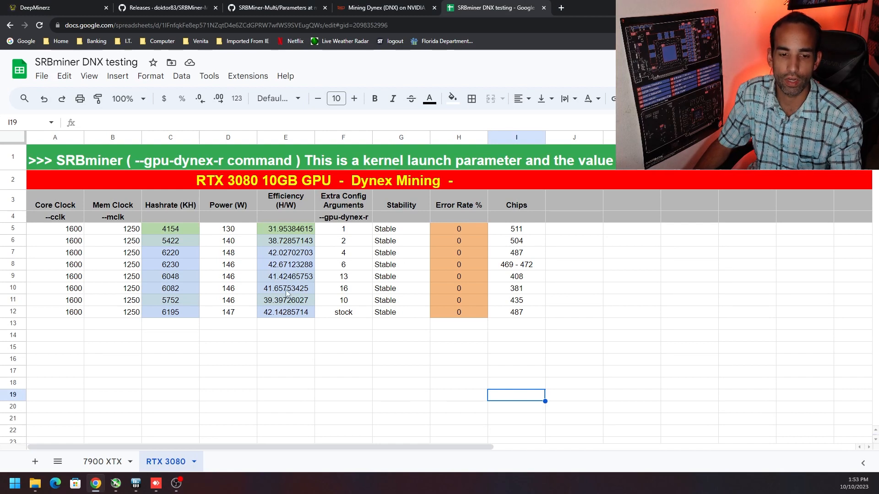
left_click(103, 461)
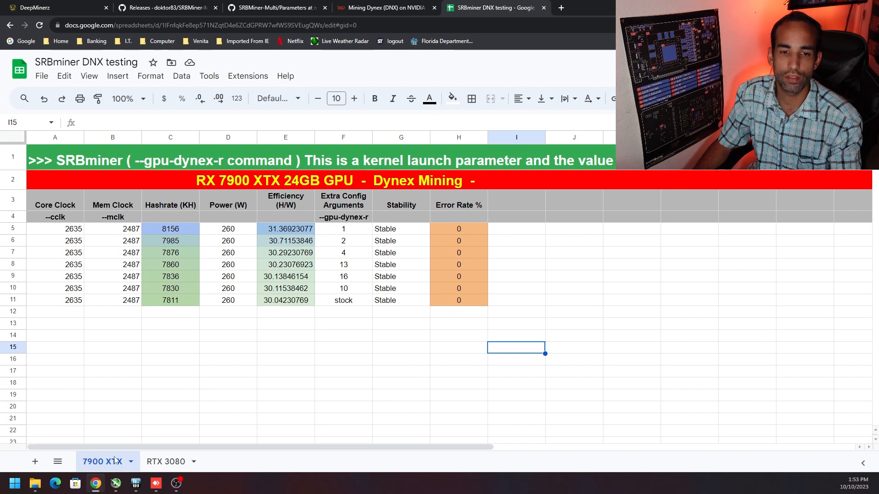
left_click(166, 462)
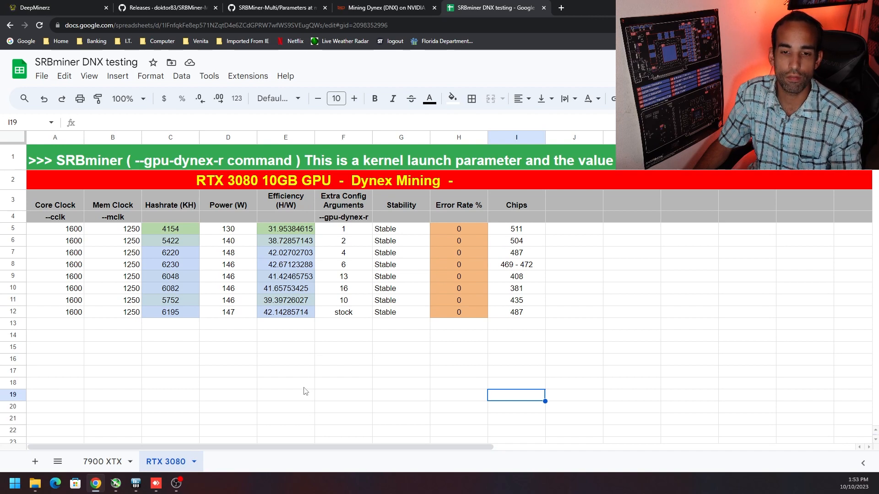
mouse_move(316, 283)
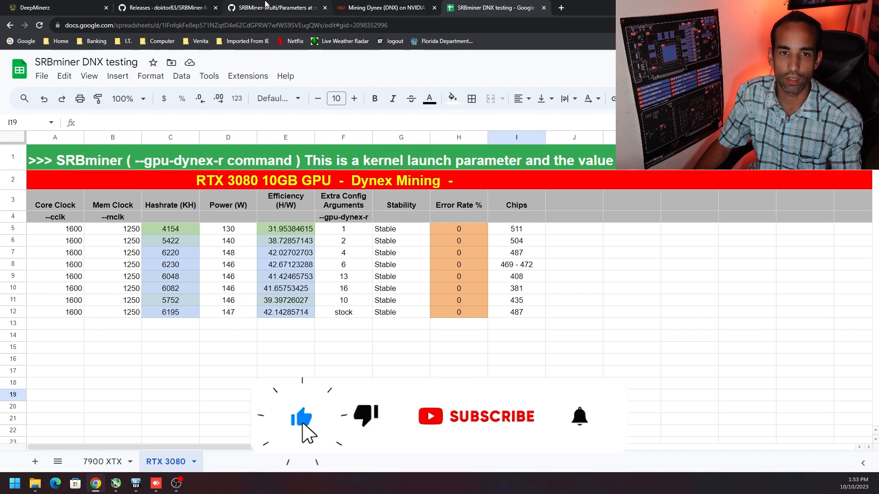
Step: Read the --gpu-dynex-r line in SRBMiner-Multi Parameters, then return to the results workbook
left_click(275, 7)
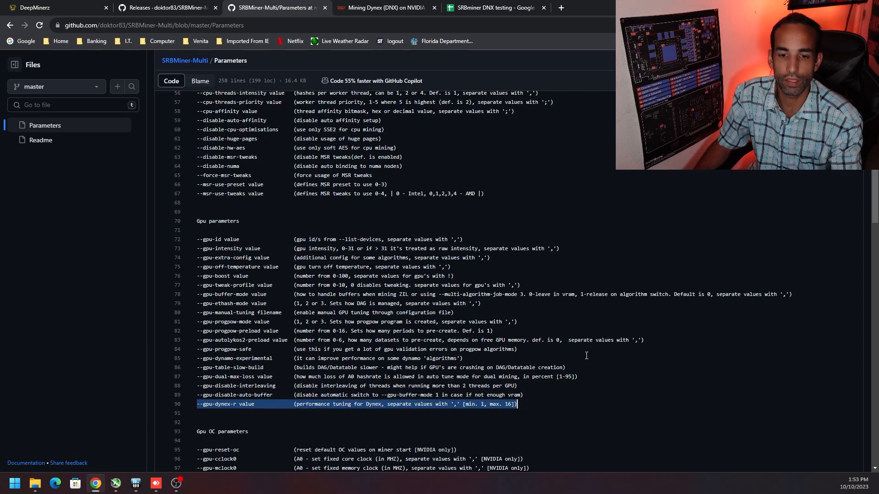
mouse_move(728, 347)
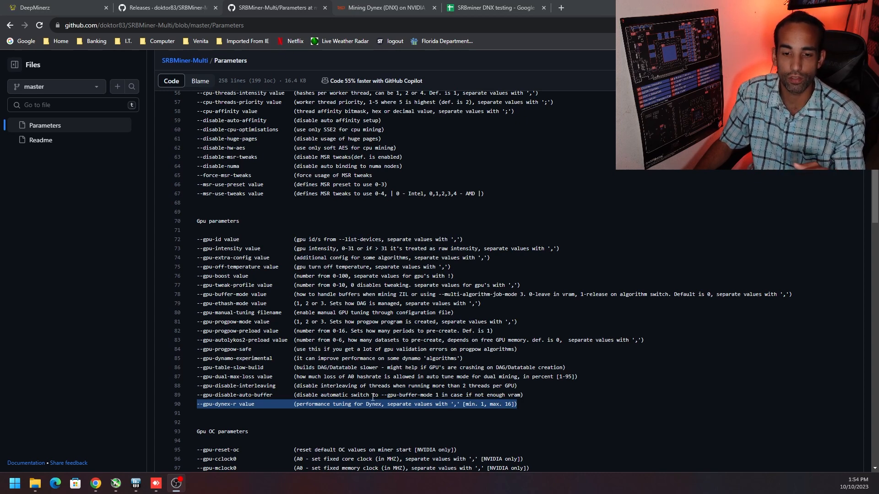
mouse_move(372, 400)
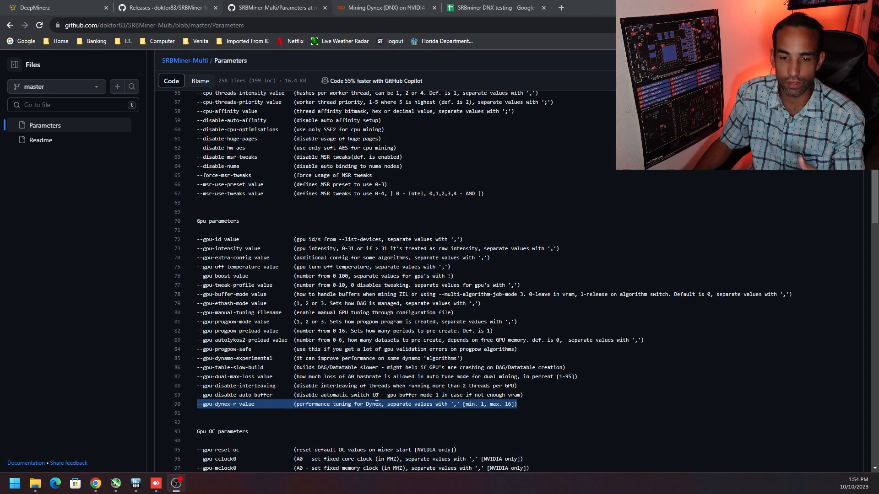
left_click(495, 8)
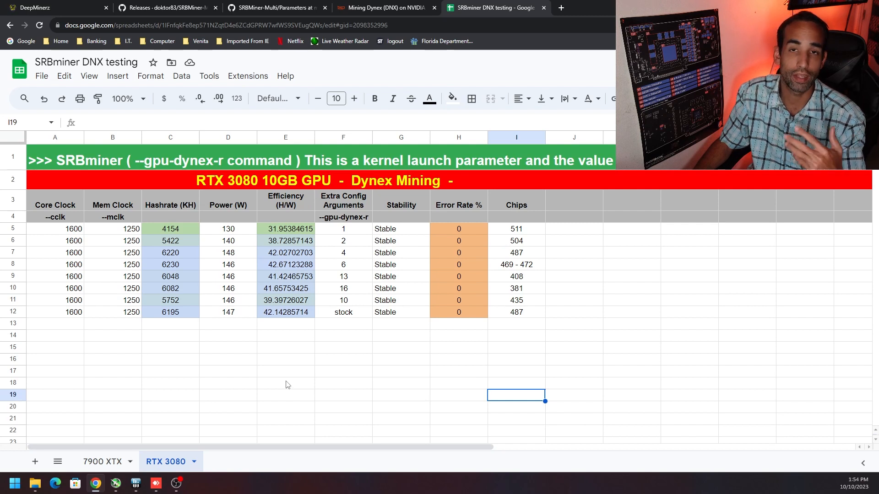
left_click(286, 313)
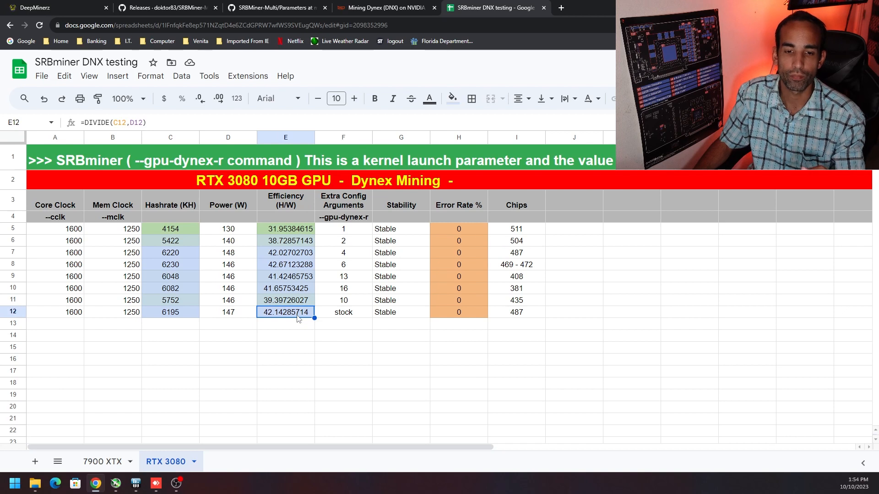
left_click(285, 264)
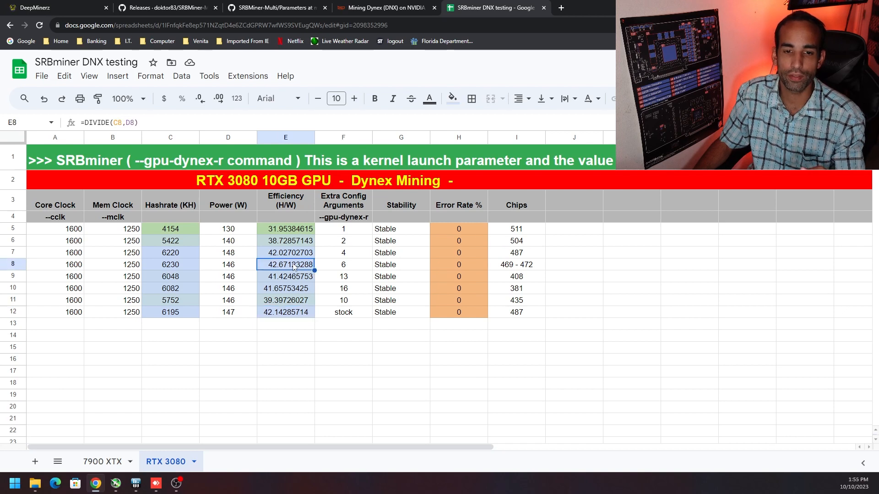
mouse_move(317, 343)
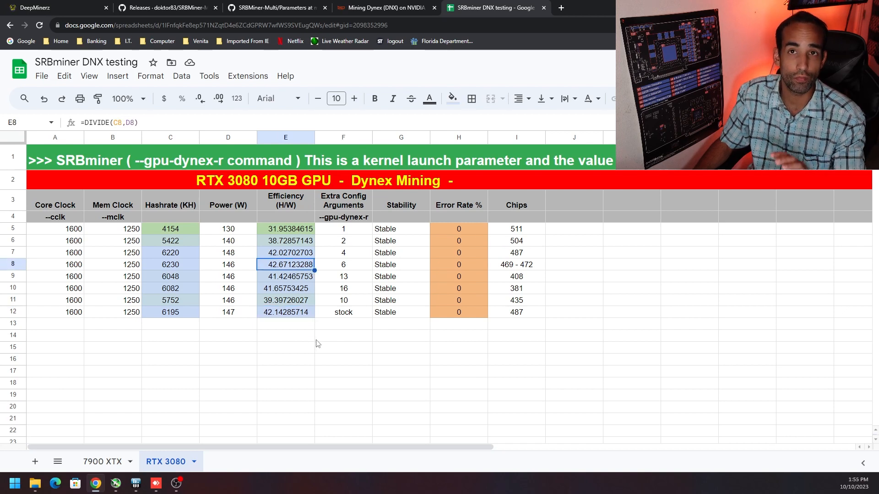
left_click(342, 264)
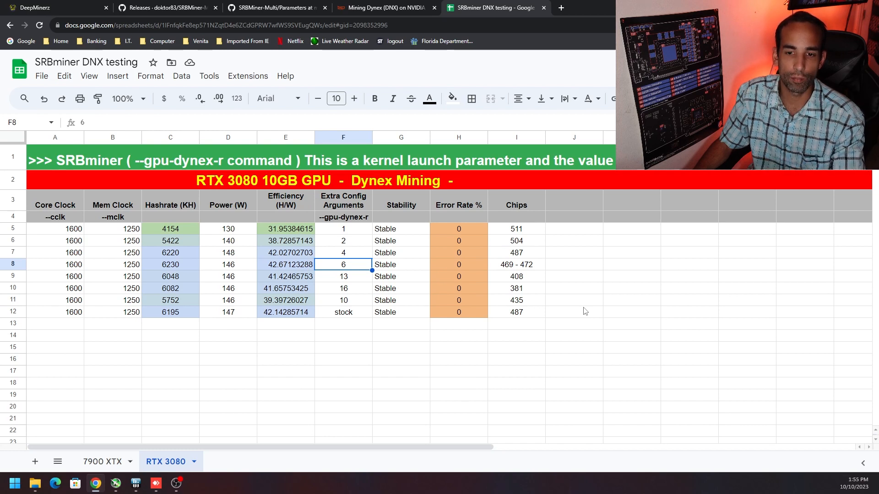
left_click(286, 265)
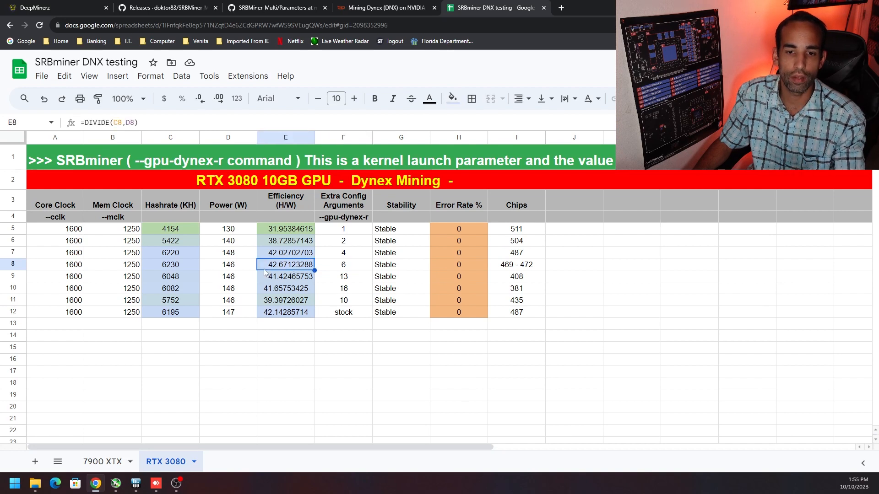
left_click(54, 264)
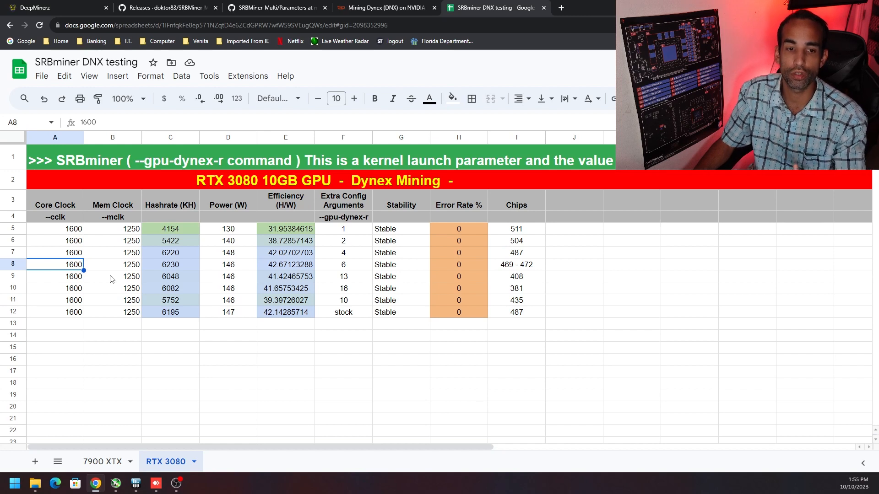
left_click(344, 265)
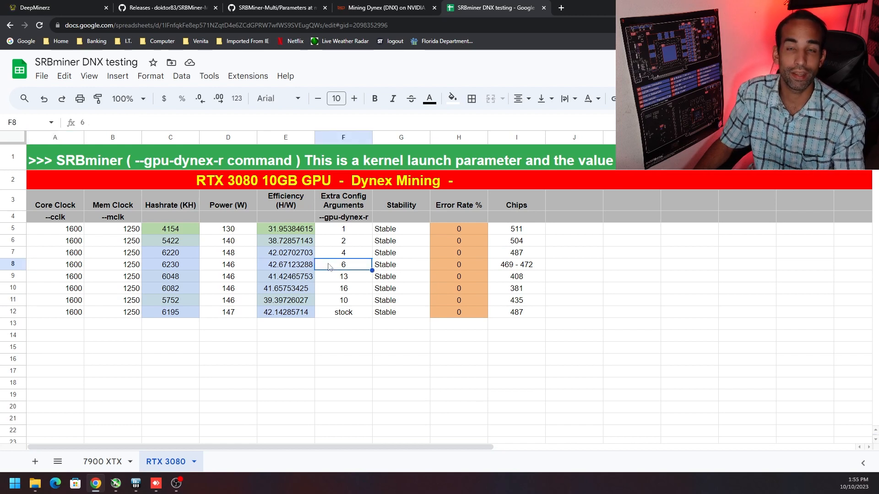
mouse_move(328, 272)
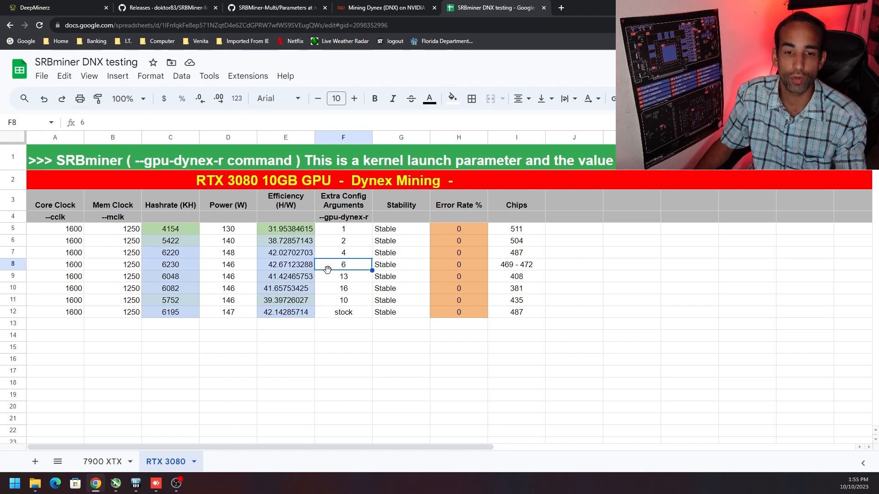
mouse_move(308, 269)
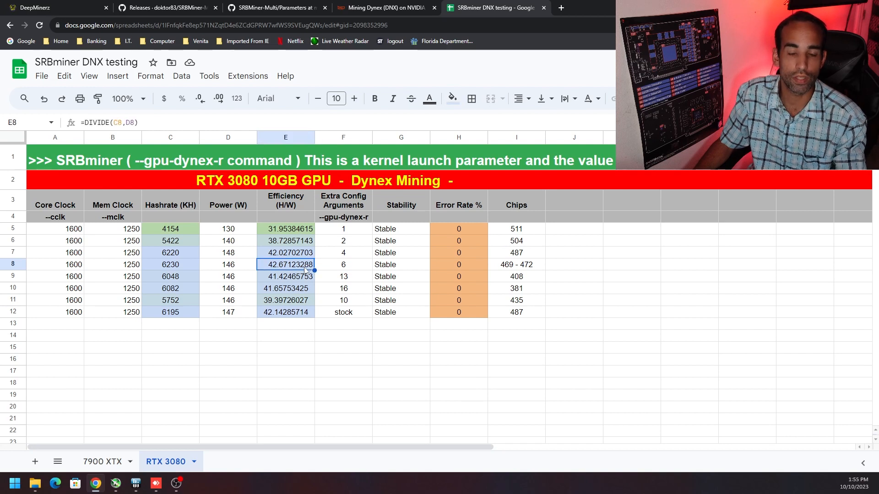
Step: On the 7900 XTX sheet, inspect the stock argument, the first run's DIVIDE efficiency formula and power draw
left_click(103, 461)
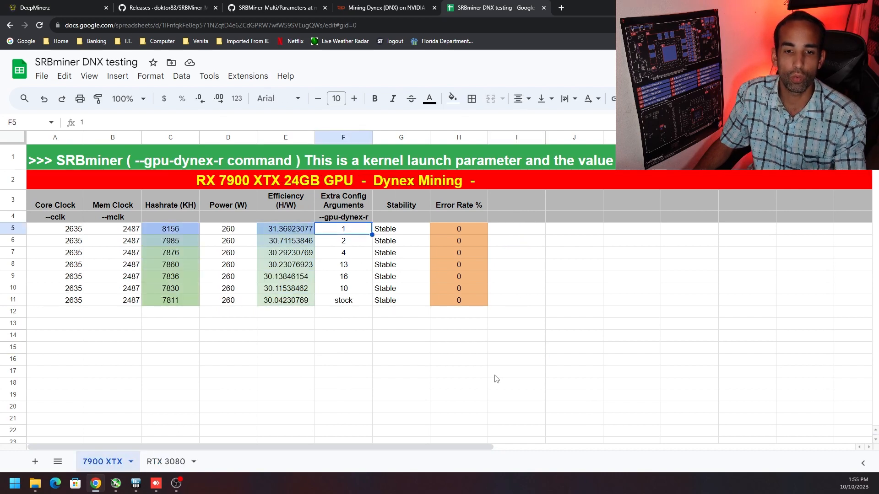
mouse_move(330, 308)
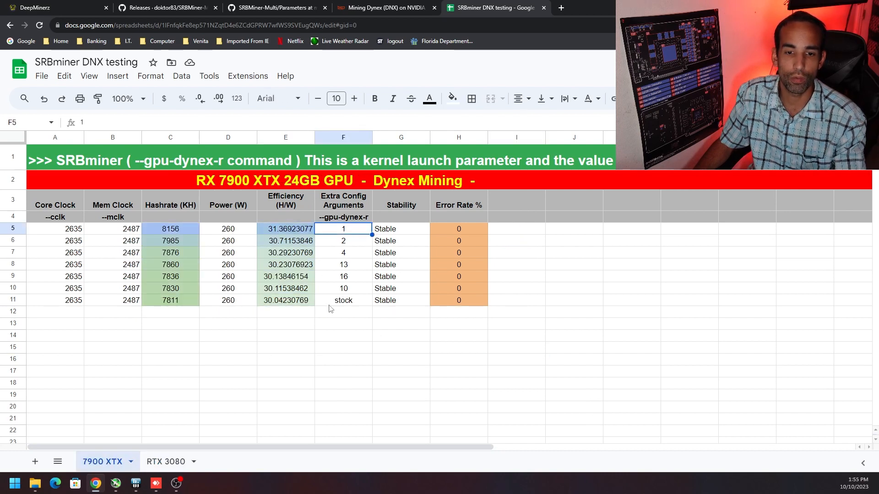
left_click(343, 301)
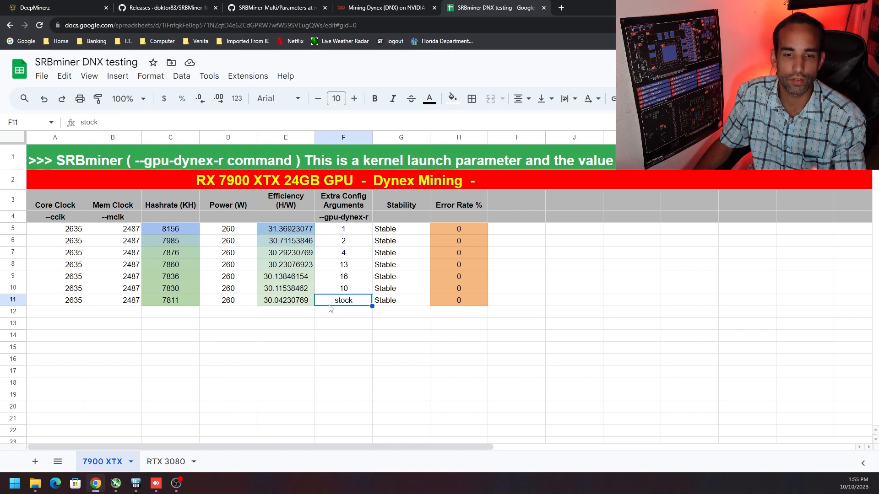
left_click(286, 229)
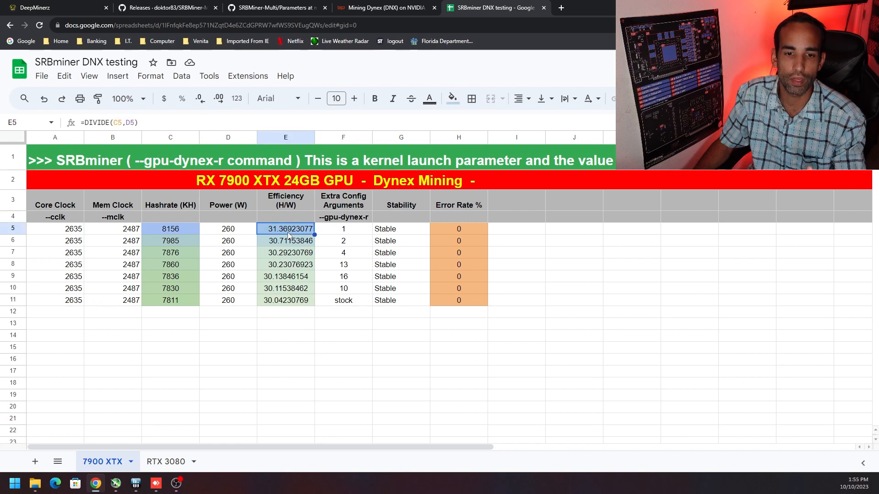
mouse_move(386, 298)
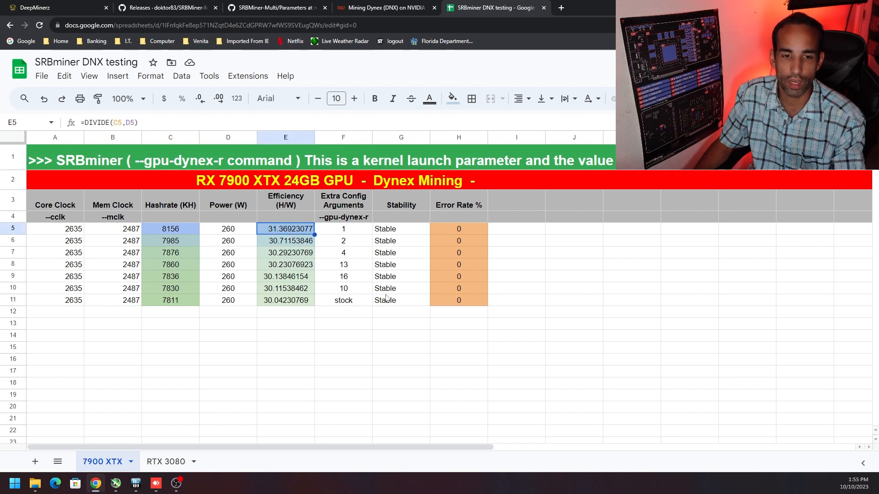
left_click(228, 229)
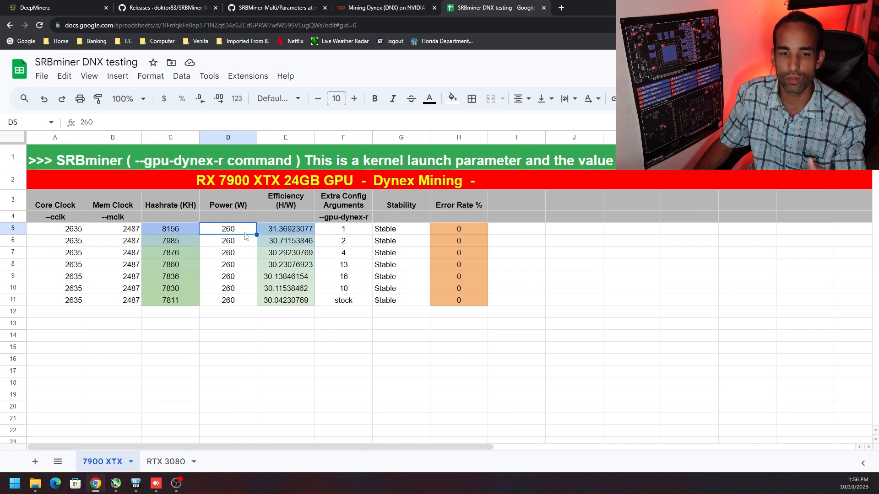
Step: Check the first run's core clock, memory clock and argument value, then move to the RTX 3080 sheet
left_click(54, 229)
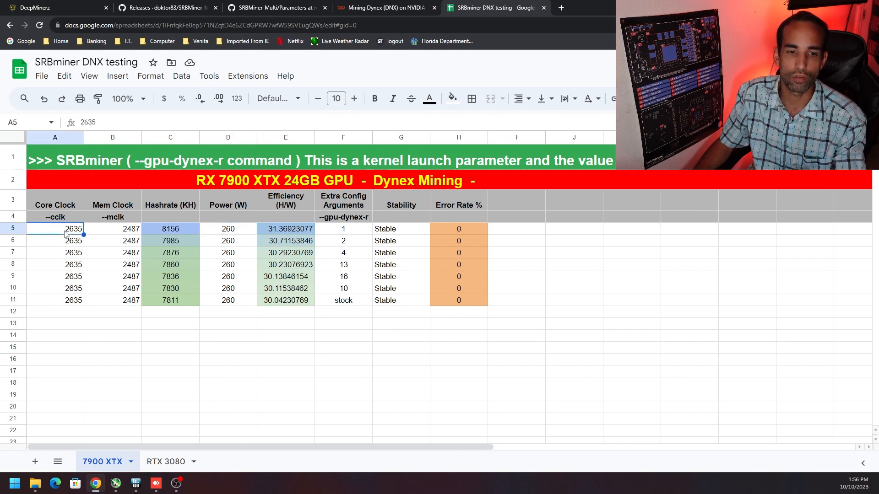
left_click(113, 229)
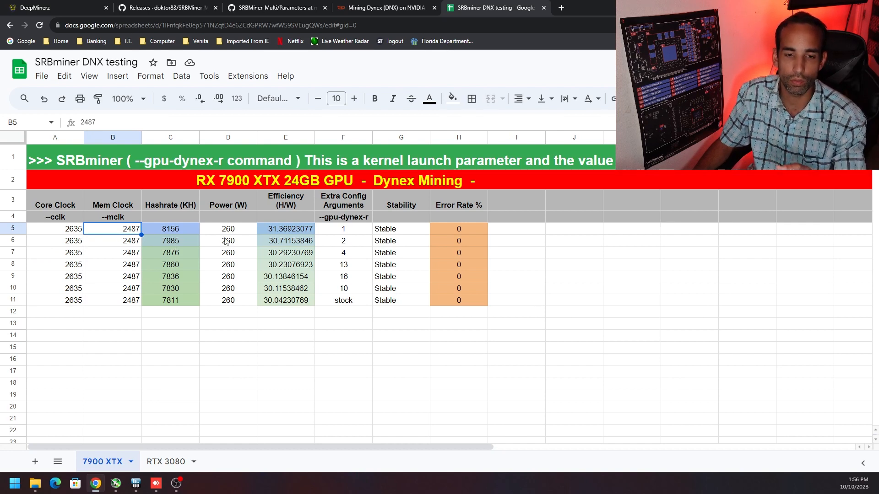
left_click(342, 228)
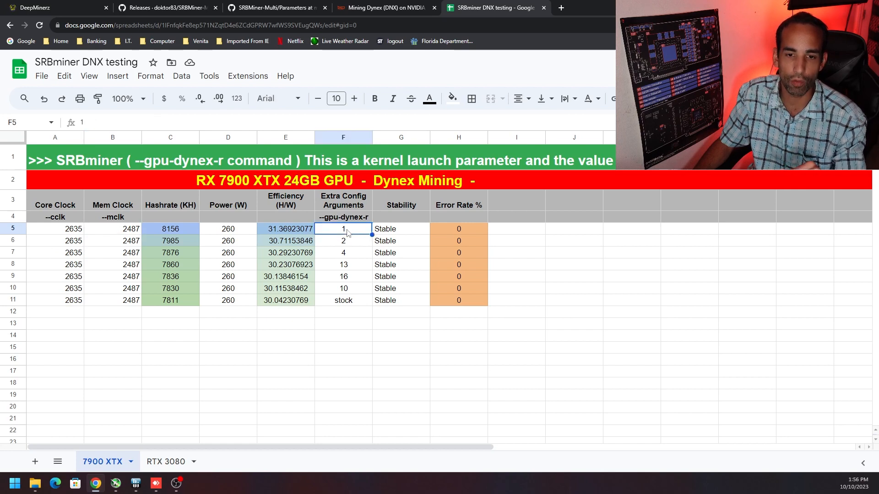
mouse_move(391, 348)
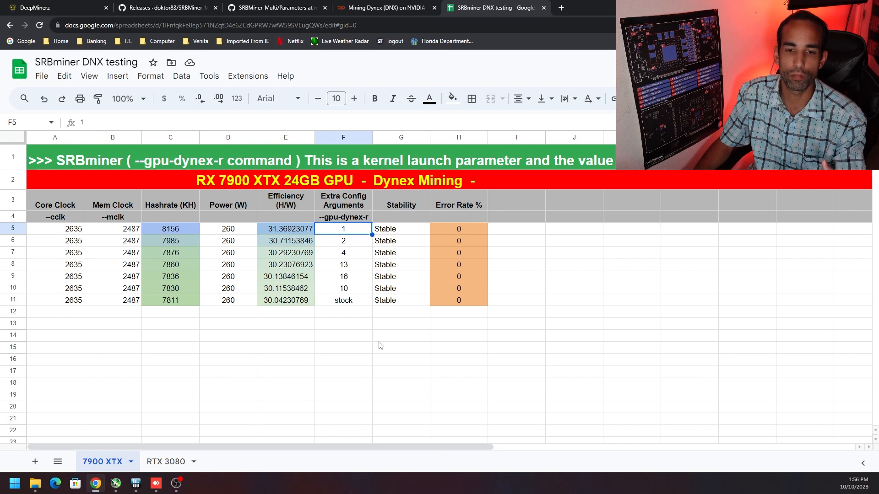
mouse_move(192, 447)
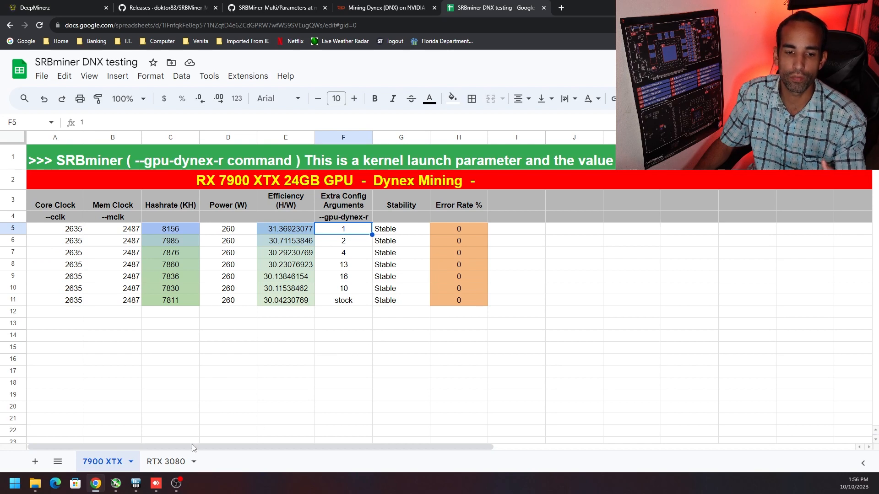
left_click(166, 461)
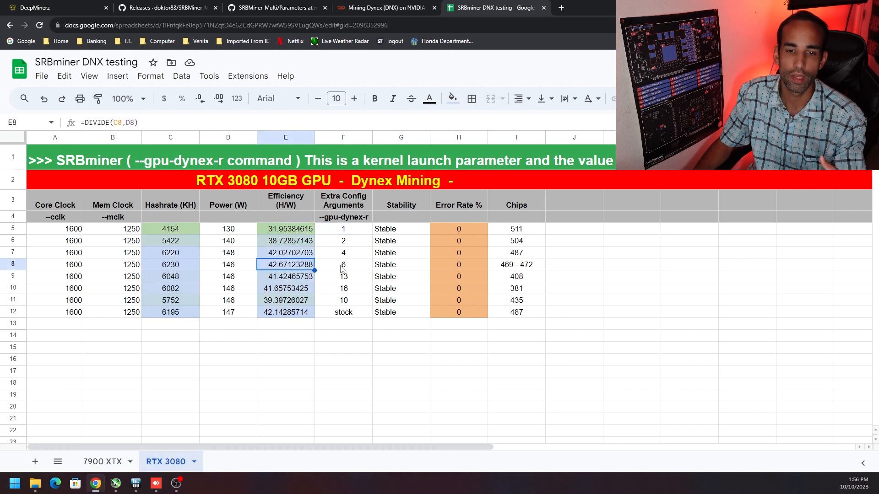
left_click(344, 264)
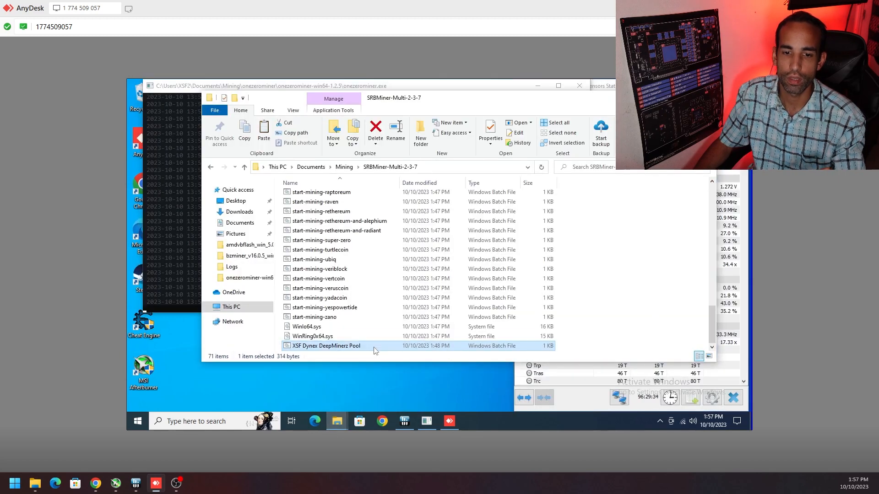
Step: Open the XSF Dynex DeepMinerz Pool and Test DNX two gpu batch files for editing in Notepad
right_click(326, 345)
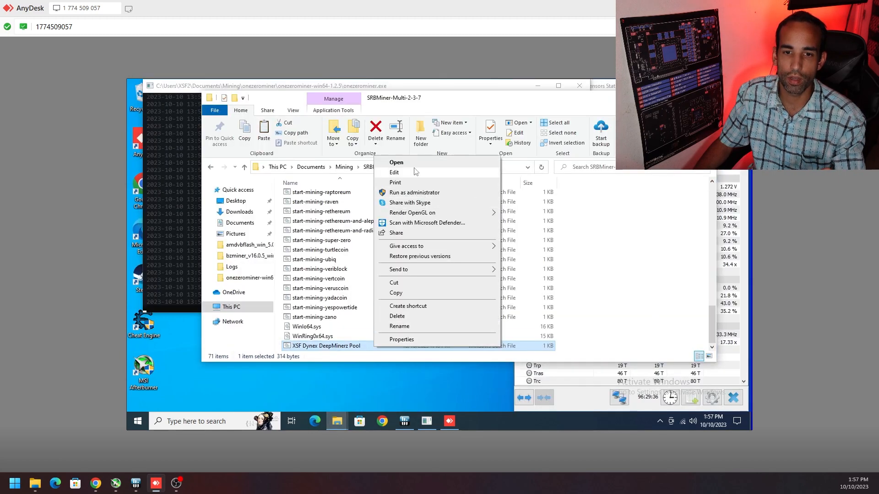
left_click(394, 173)
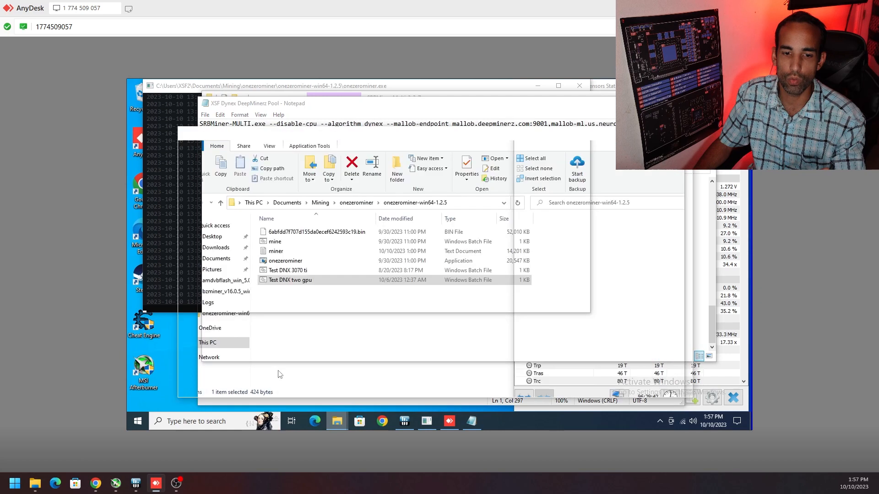
right_click(290, 281)
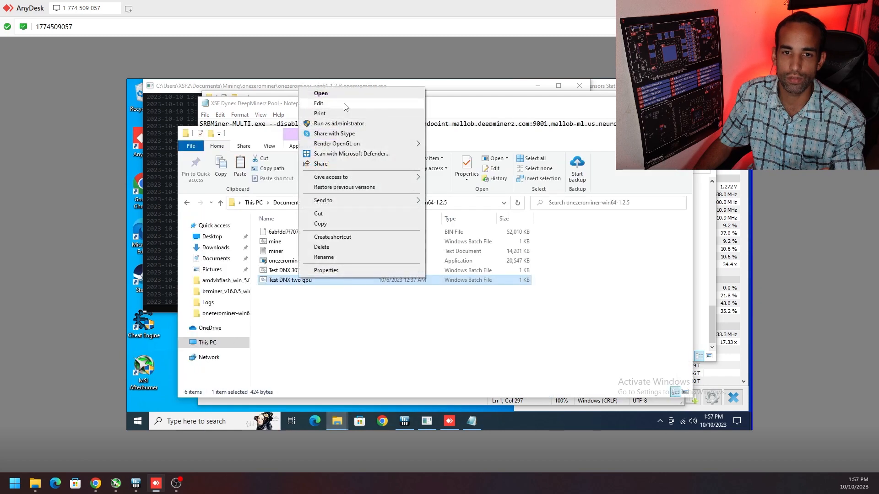
left_click(319, 103)
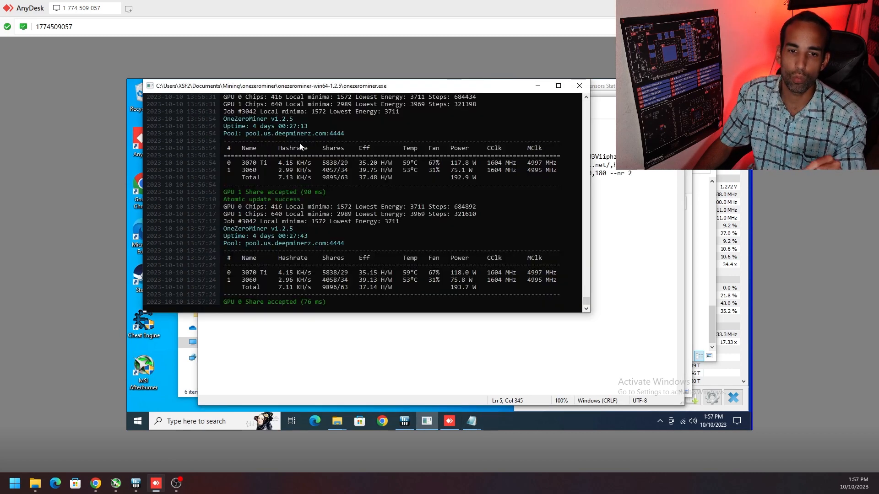
mouse_move(299, 288)
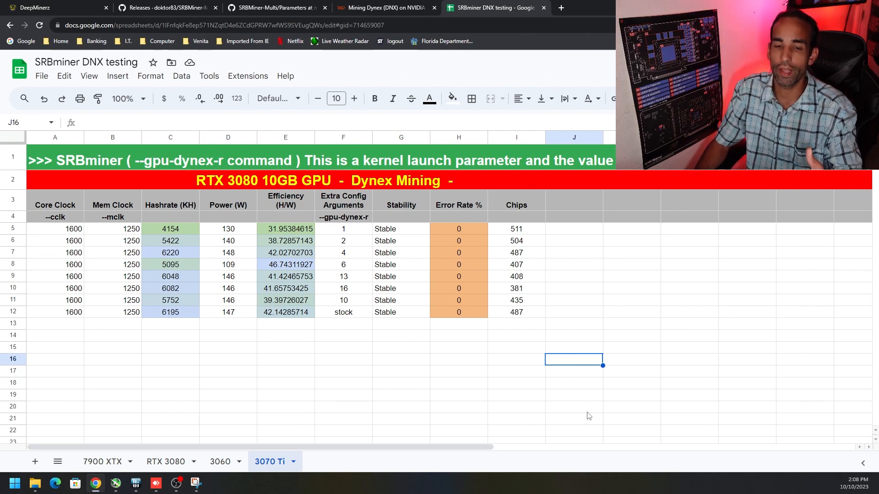
mouse_move(275, 451)
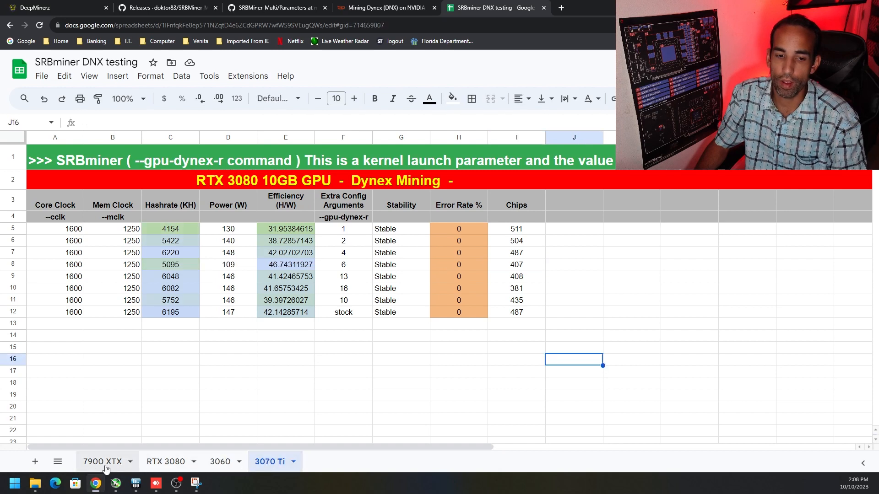
Step: Compare the 3060 results sheet with the 3070 Ti sheet, where value 6 leads at 46.74 H/W
left_click(166, 461)
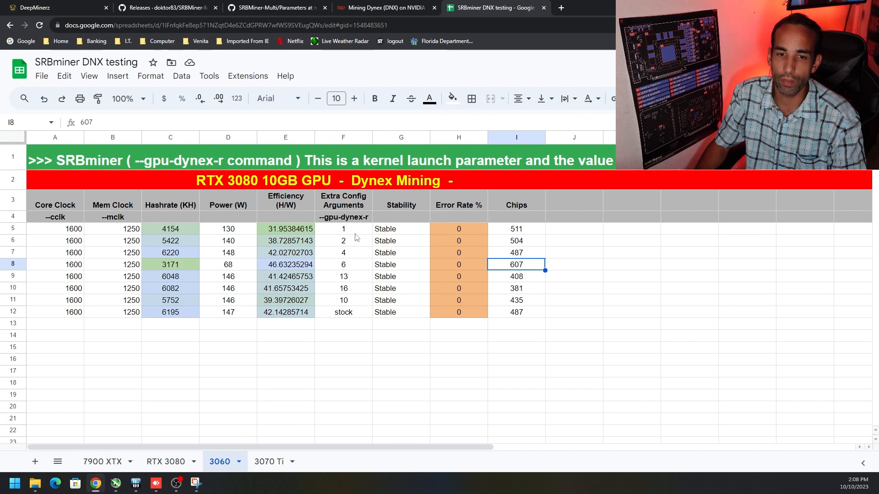
mouse_move(354, 306)
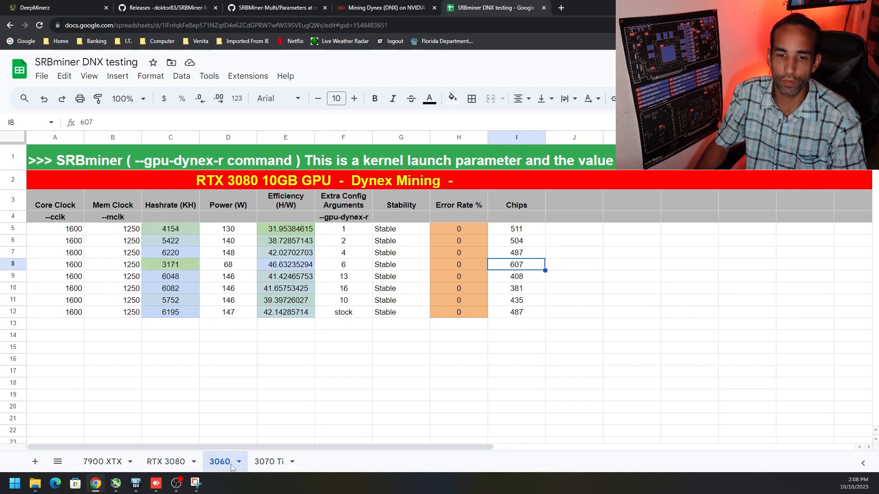
left_click(269, 462)
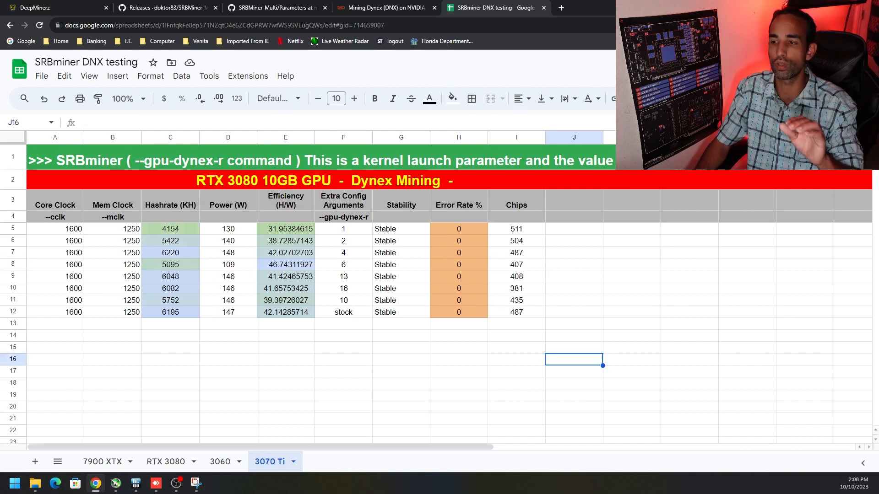